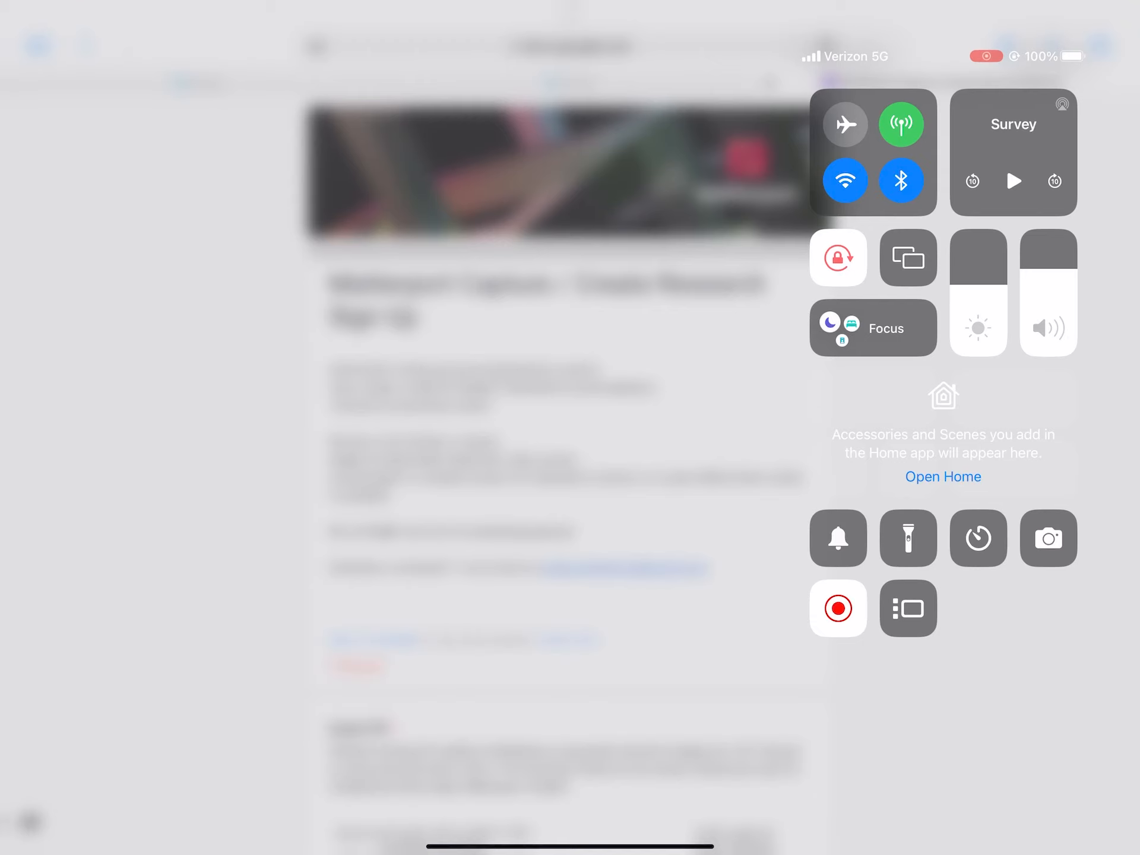
Step: Dismiss Control Center to return to the Matterport survey
{"action": "left_click", "coordinate": [836, 608]}
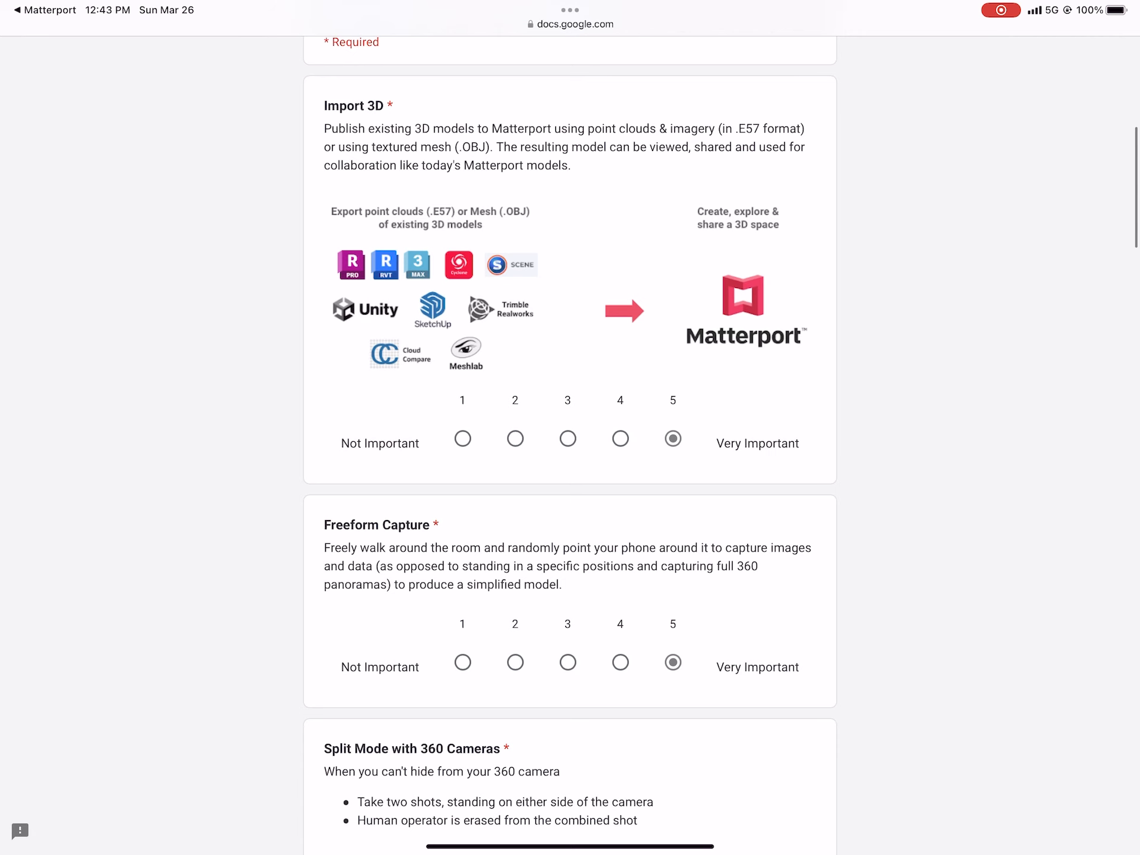
Step: Scroll down to Split Mode with 360 Cameras and rate it 5
{"action": "scroll", "scroll_direction": "down", "scroll_amount": 3}
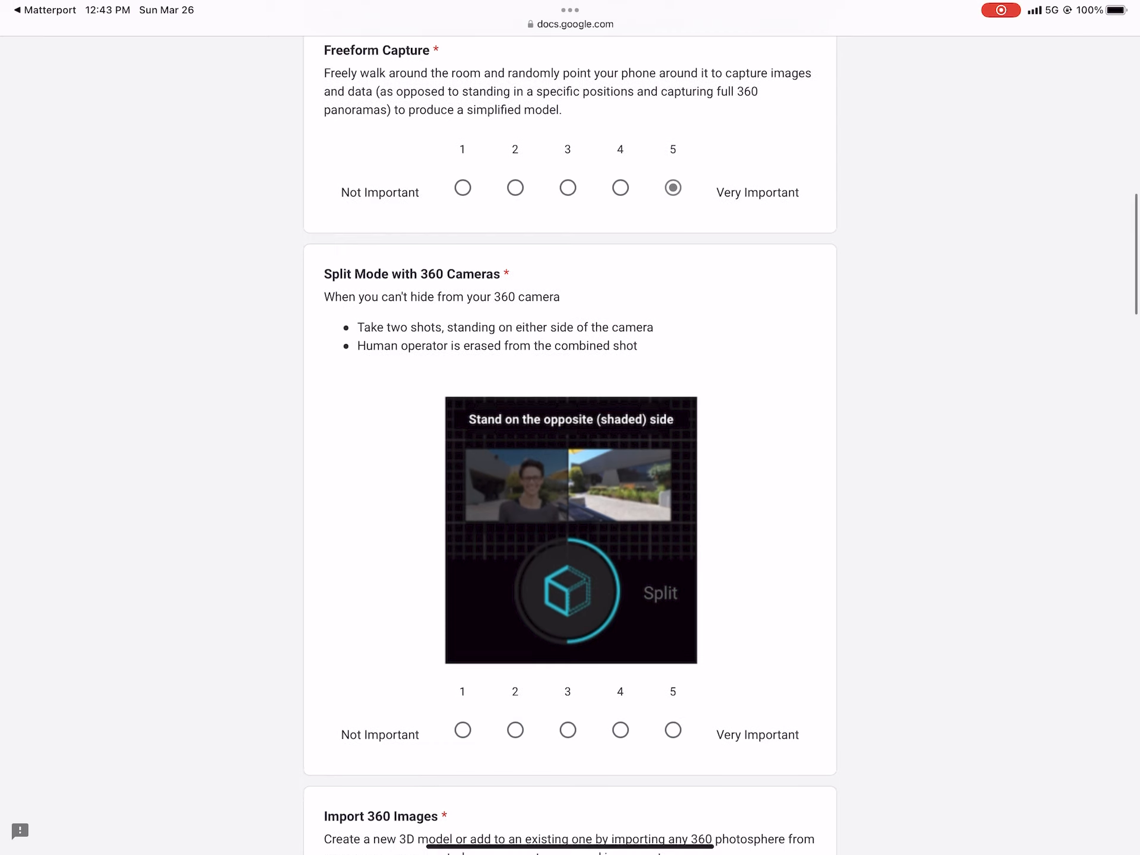
{"action": "scroll", "scroll_direction": "down", "scroll_amount": 3}
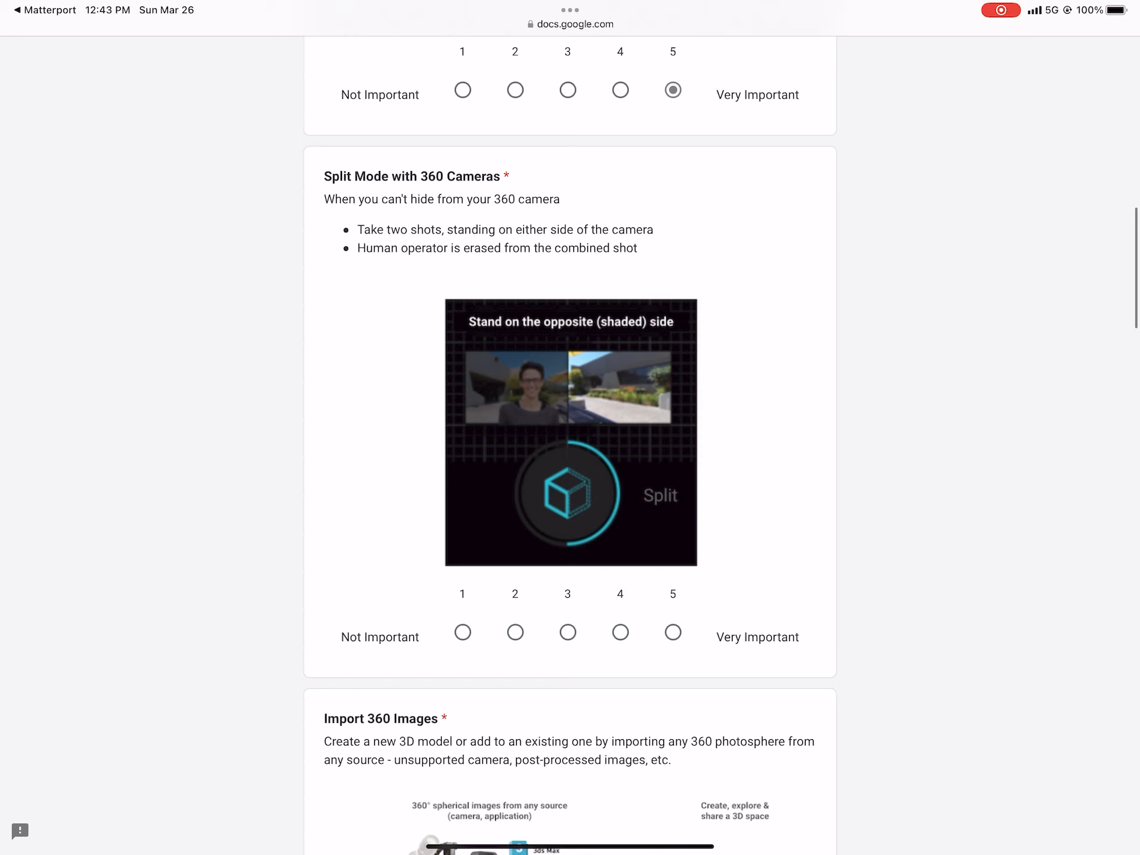
{"action": "scroll", "scroll_direction": "down", "scroll_amount": 3}
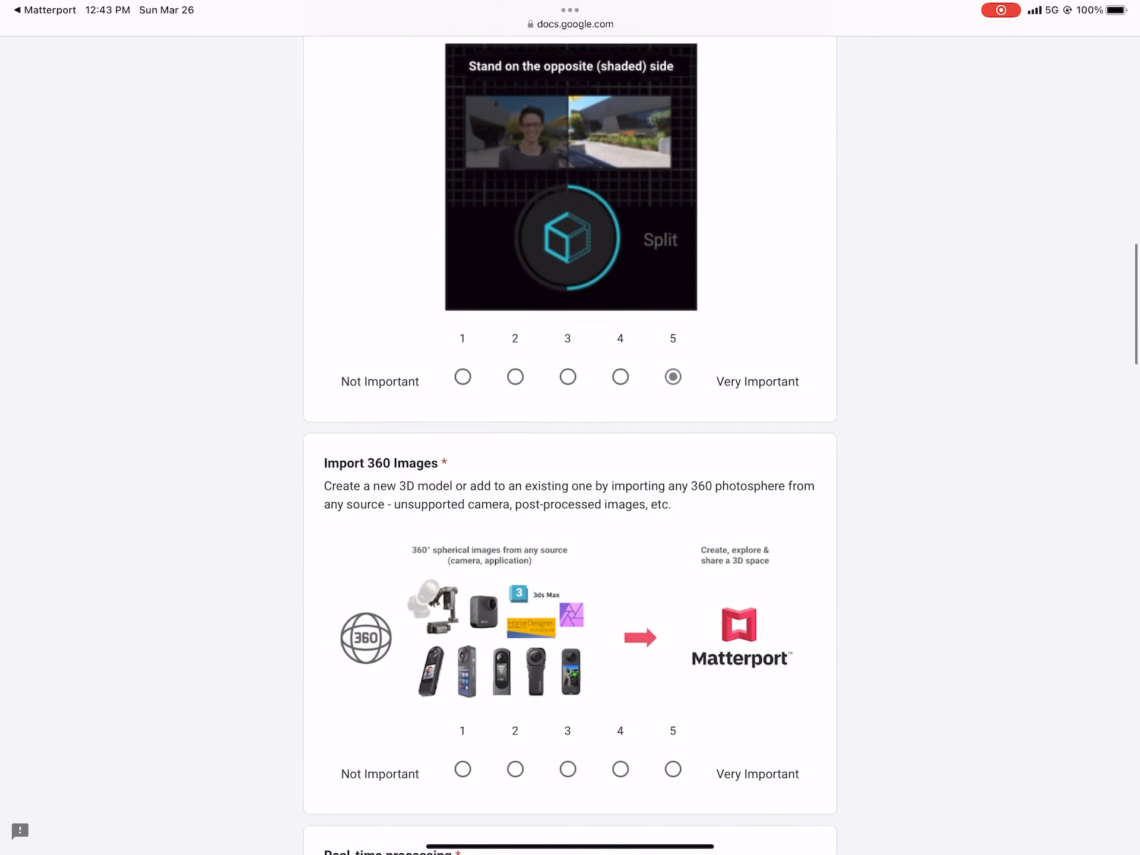
Step: Scroll down to rate Import 360 Images and Field Notes / Tags 5
{"action": "scroll", "scroll_direction": "down", "scroll_amount": 3}
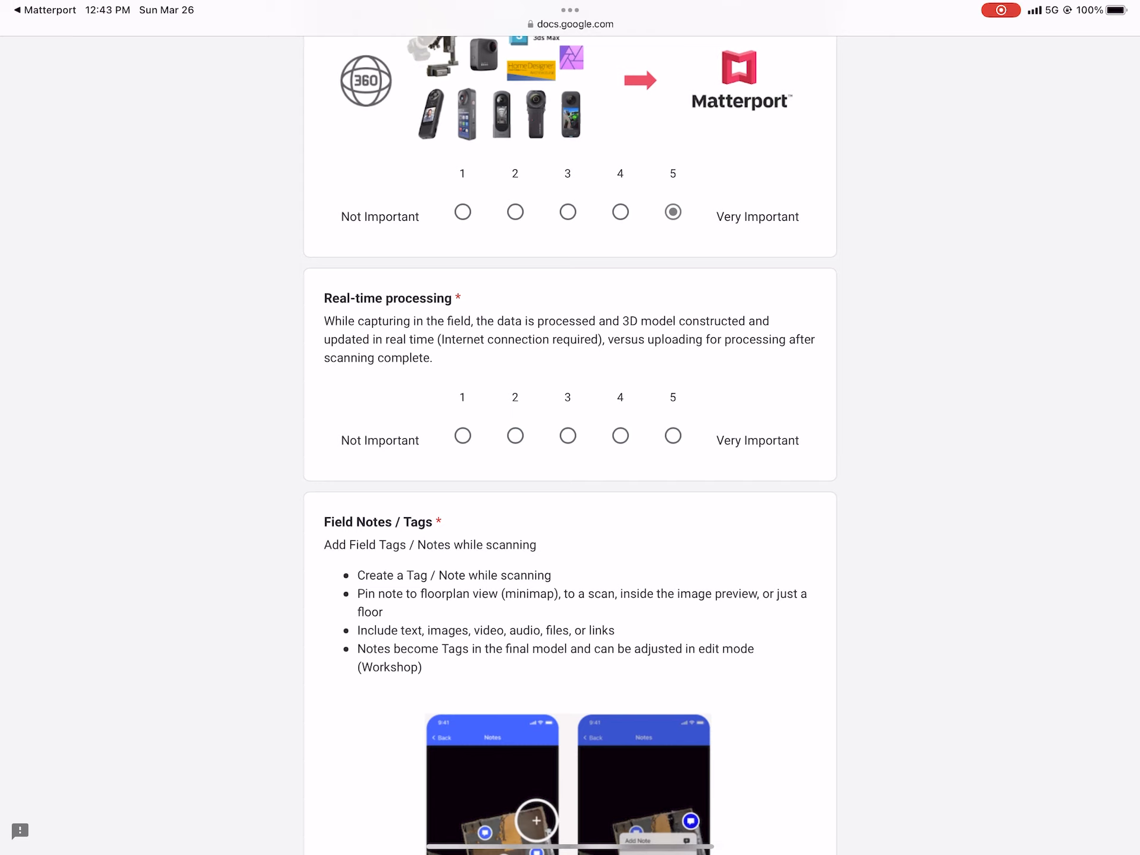
{"action": "scroll", "scroll_direction": "down", "scroll_amount": 3}
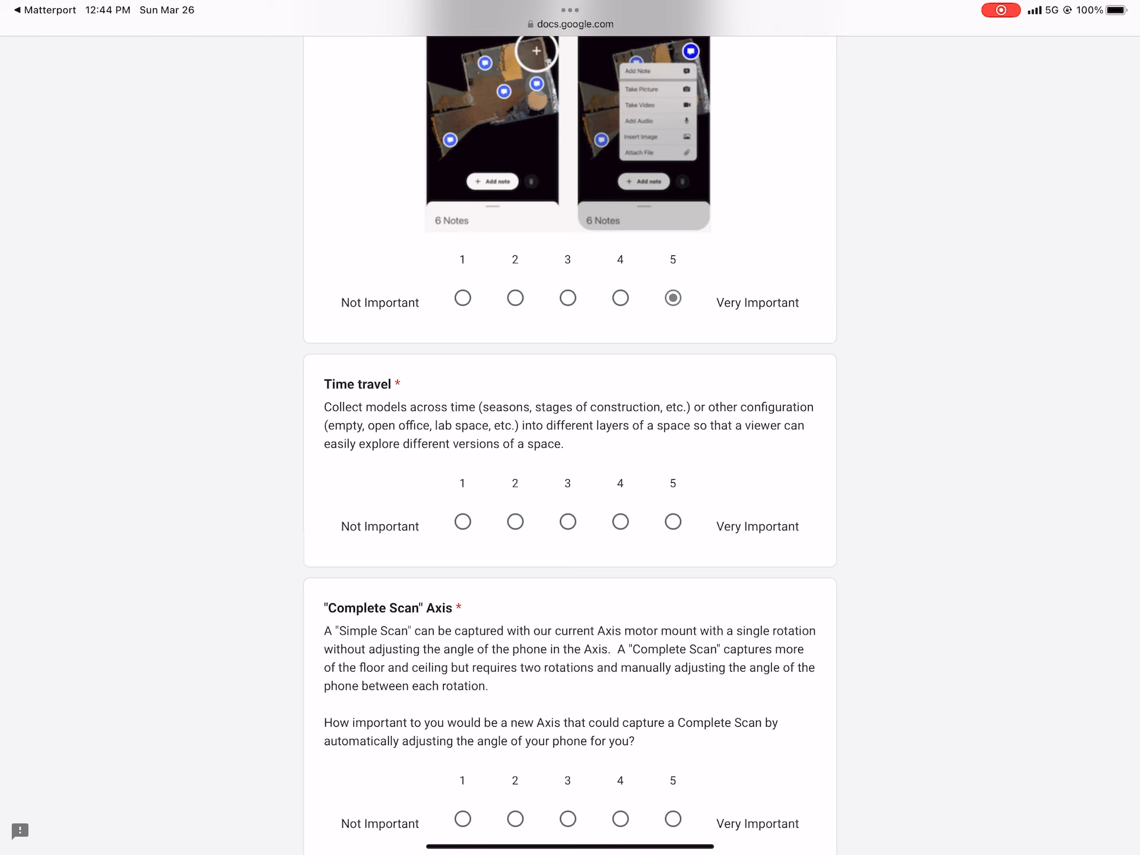
Step: Scroll past Time travel and Complete Scan Axis, rating Team Scan 5
{"action": "scroll", "scroll_direction": "down", "scroll_amount": 3}
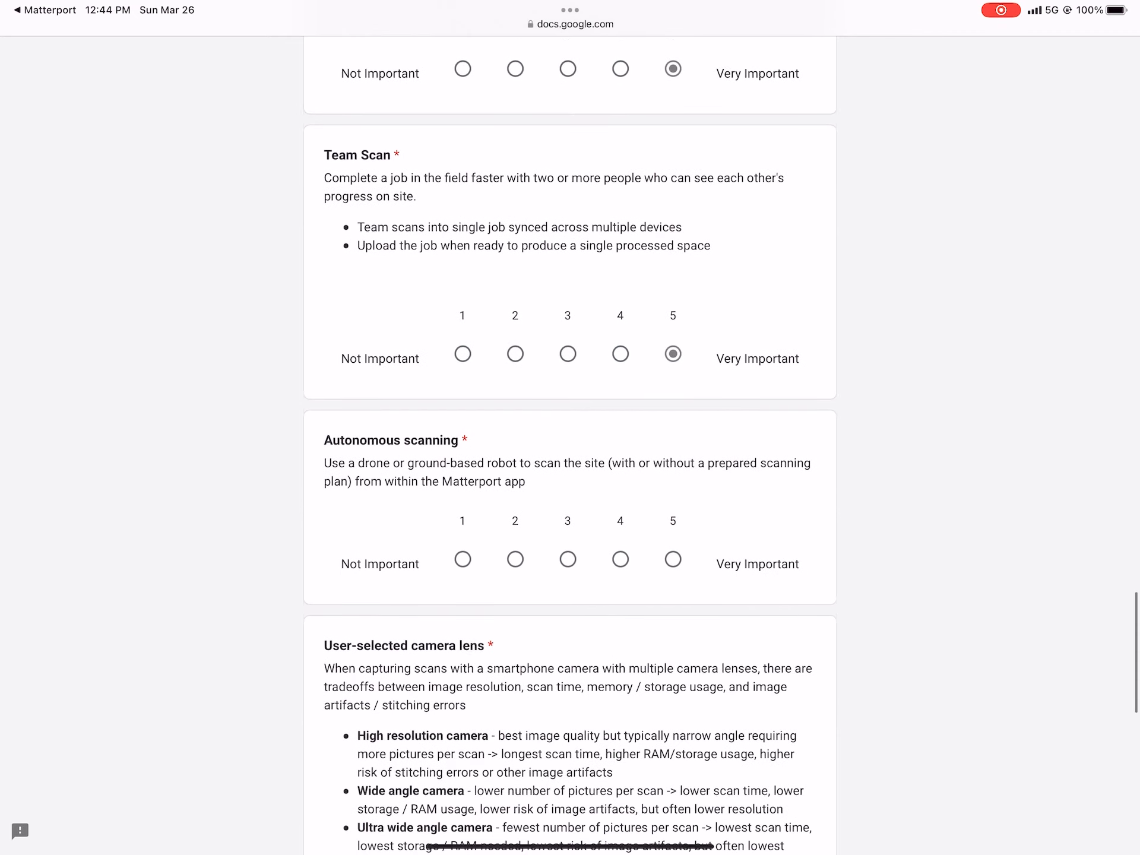
Step: Rate User-selected camera lens 3 and scroll down to Merge Scan Jobs
{"action": "scroll", "scroll_direction": "down", "scroll_amount": 3}
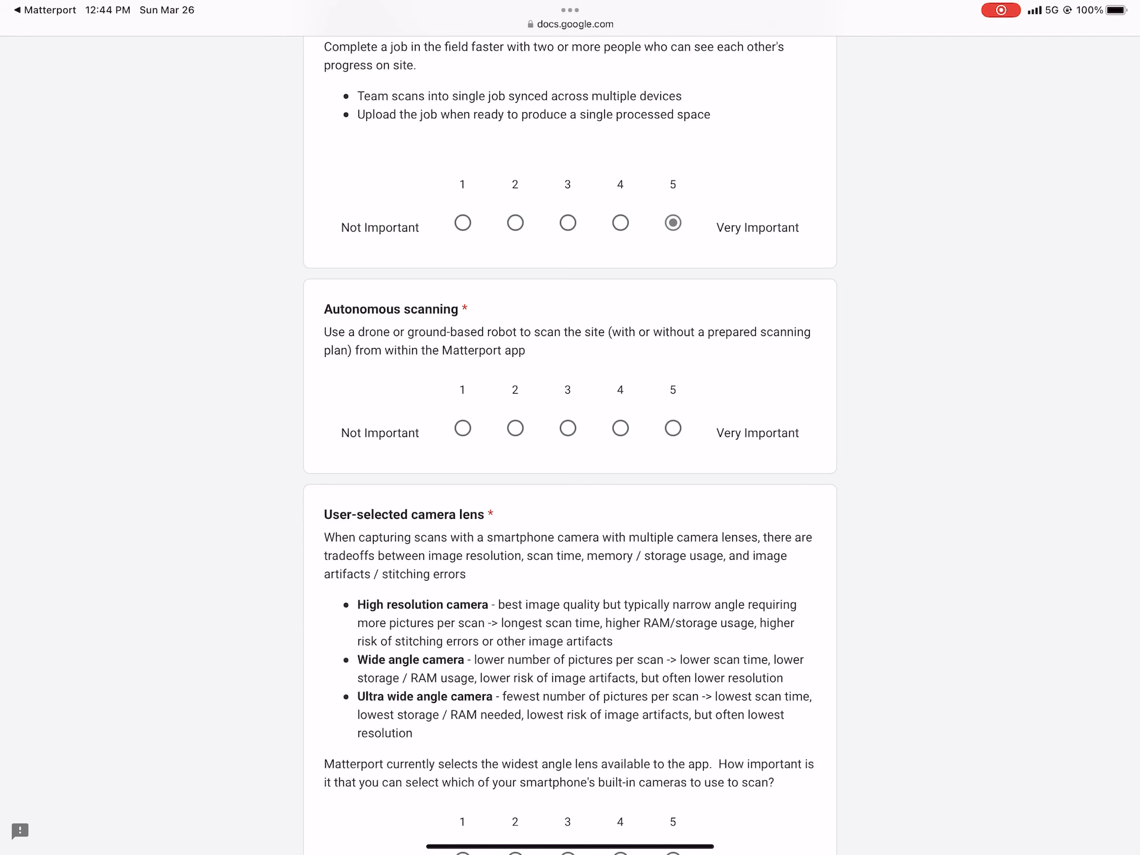
{"action": "scroll", "scroll_direction": "down", "scroll_amount": 3}
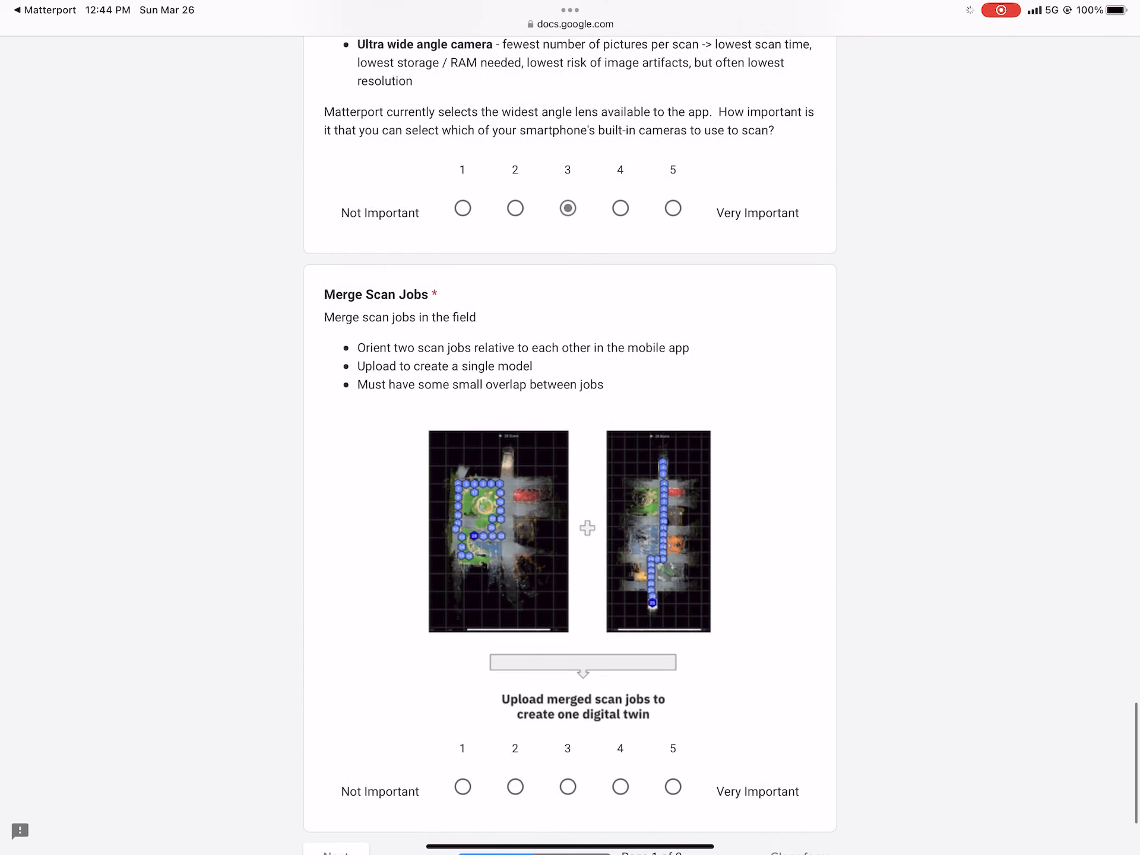
{"action": "scroll", "scroll_direction": "down", "scroll_amount": 3}
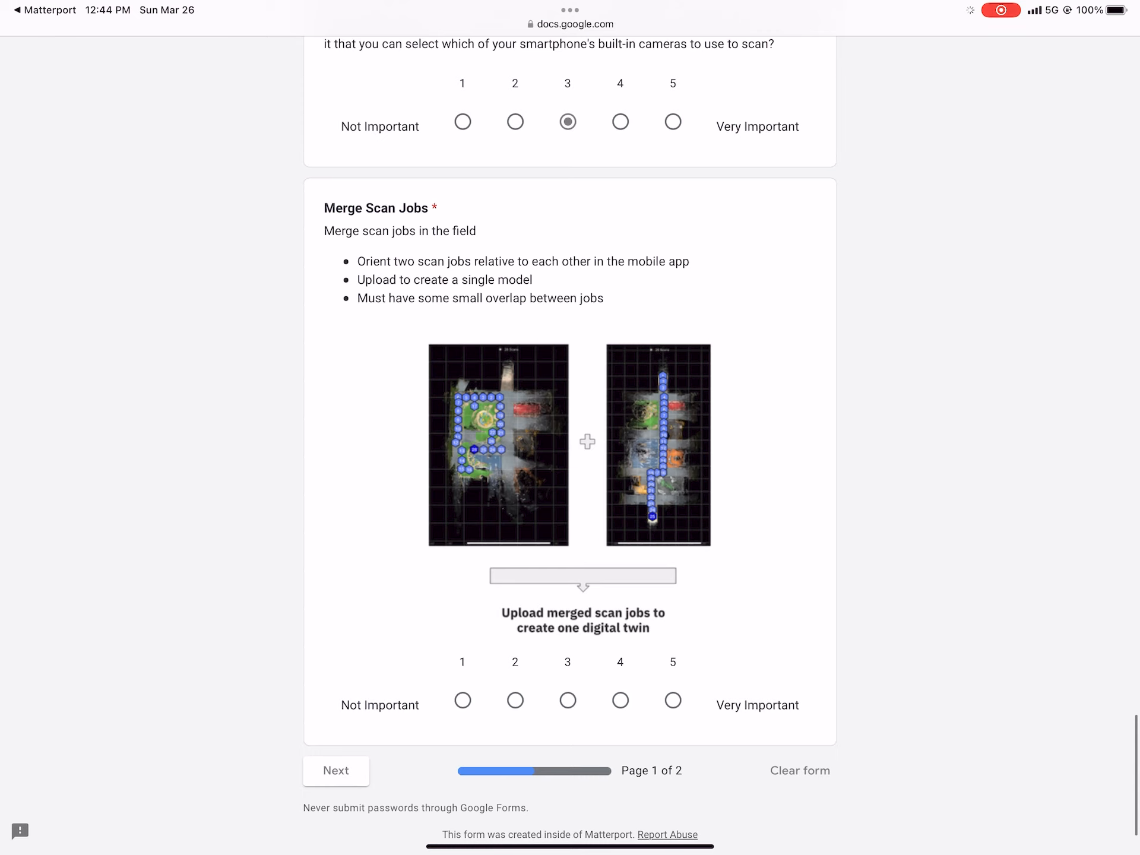